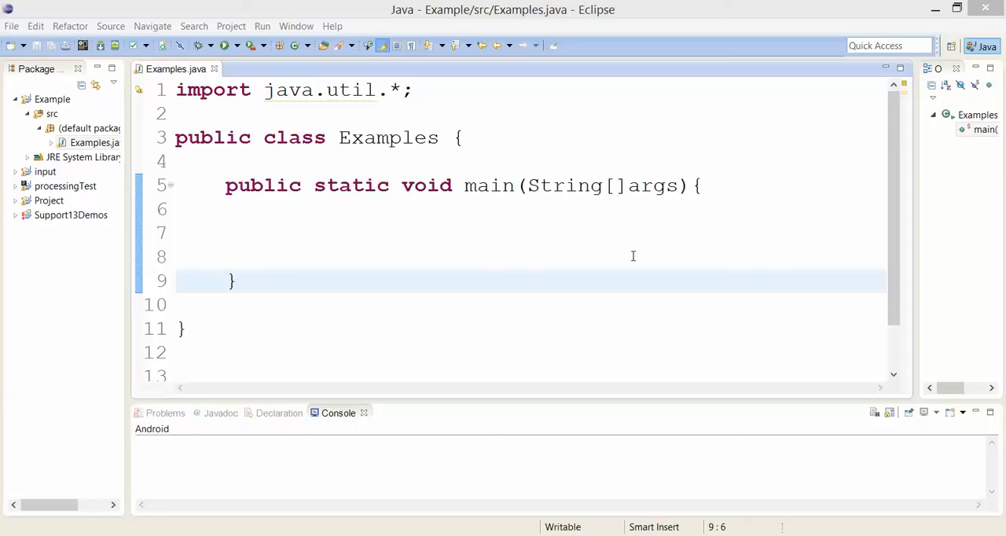
Declare String s="Hello world!"; inside main, correcting the capital H
click(276, 233)
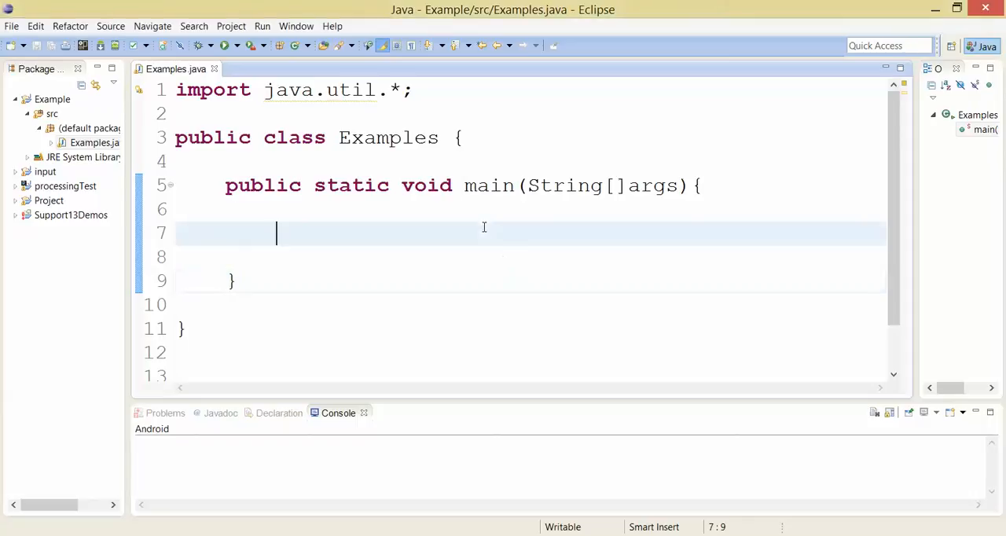
text(String)
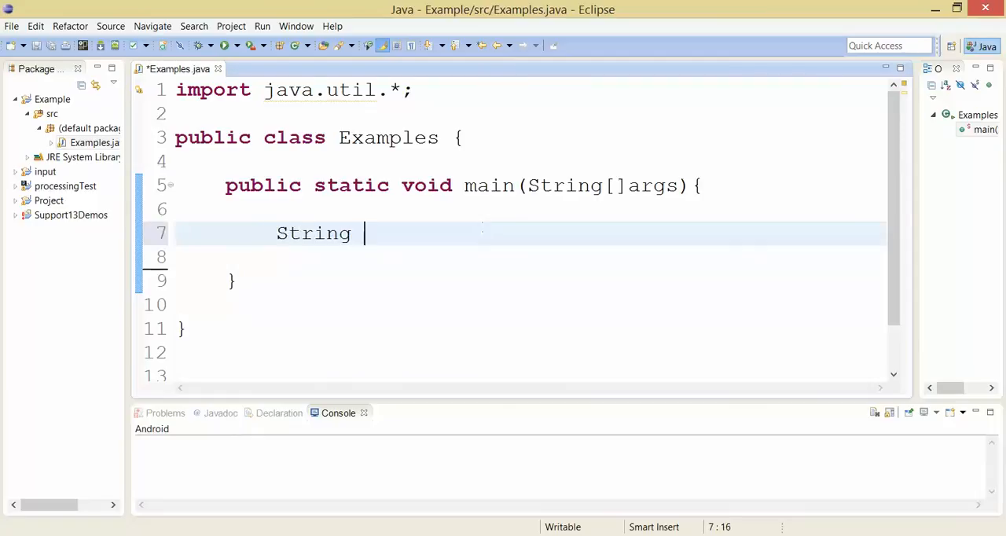
text(s="")
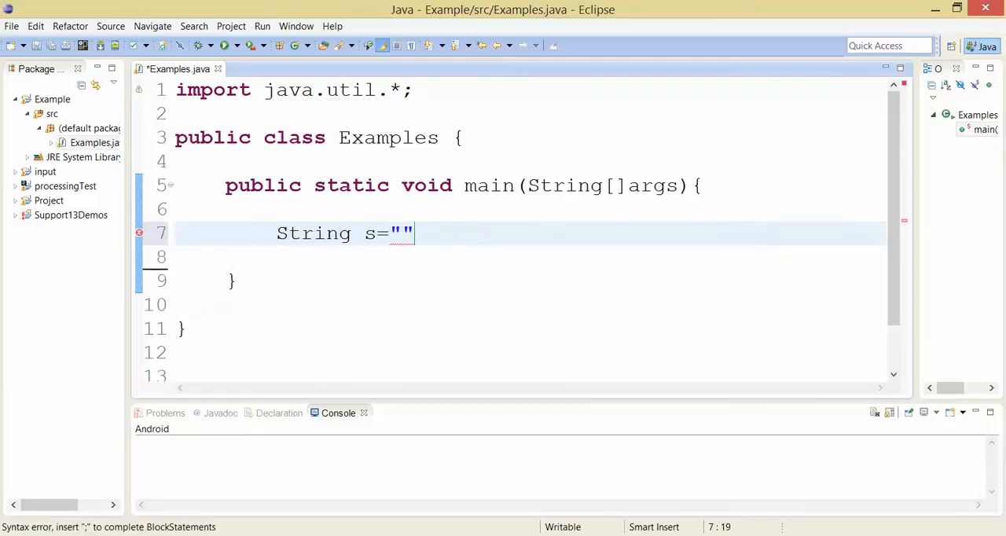
text(hello world)
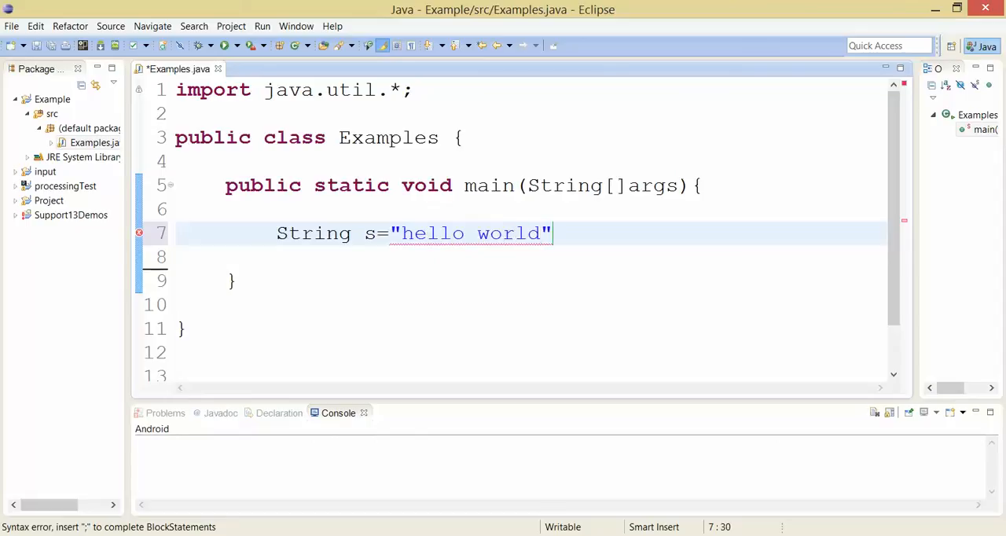
text(!)
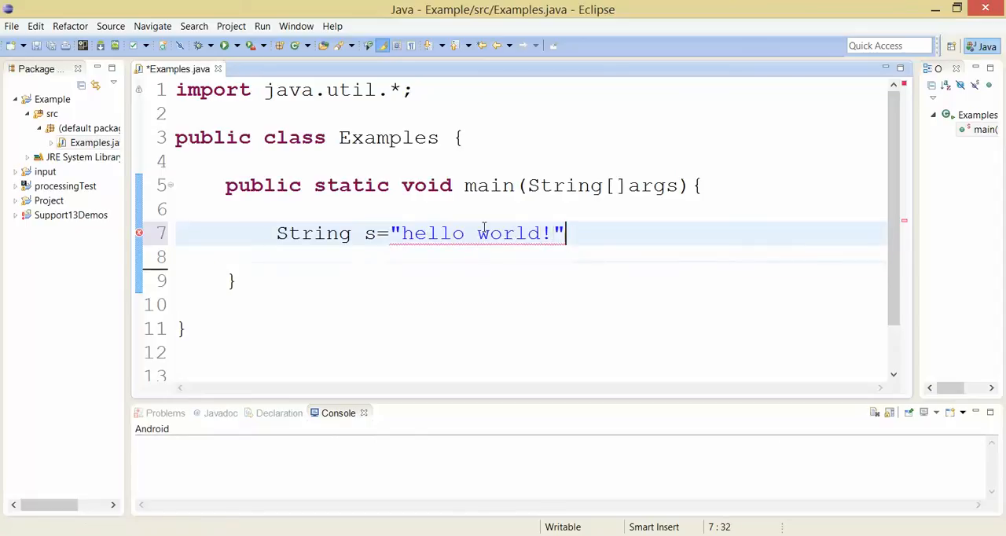
click(404, 233)
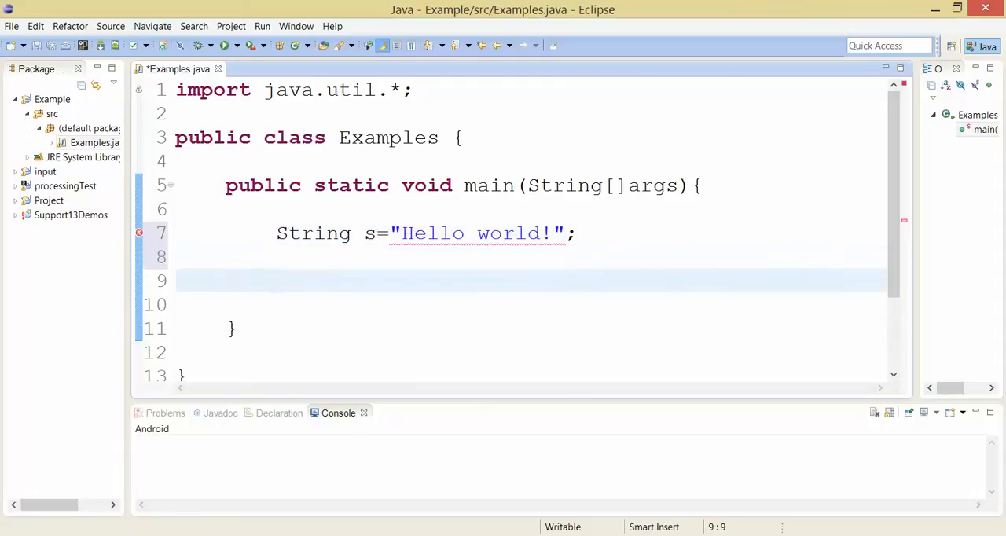
click(277, 282)
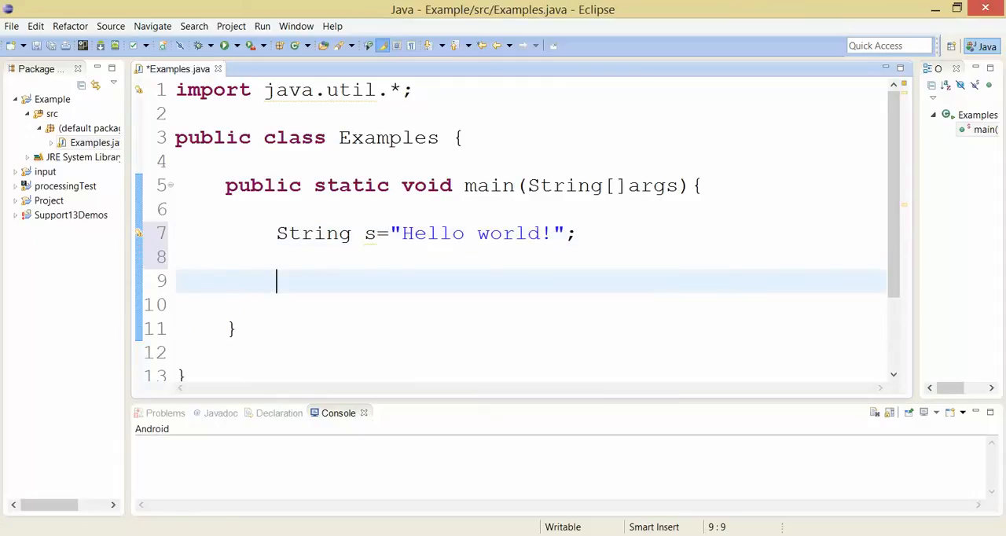
mouse_move(459, 283)
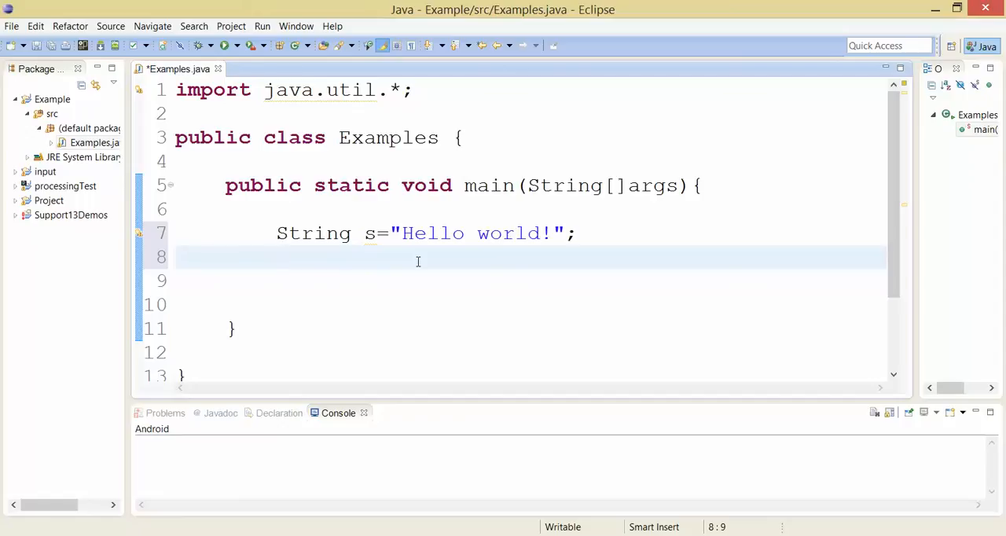
Store the first character in char c using s.charAt(0)
text(cha)
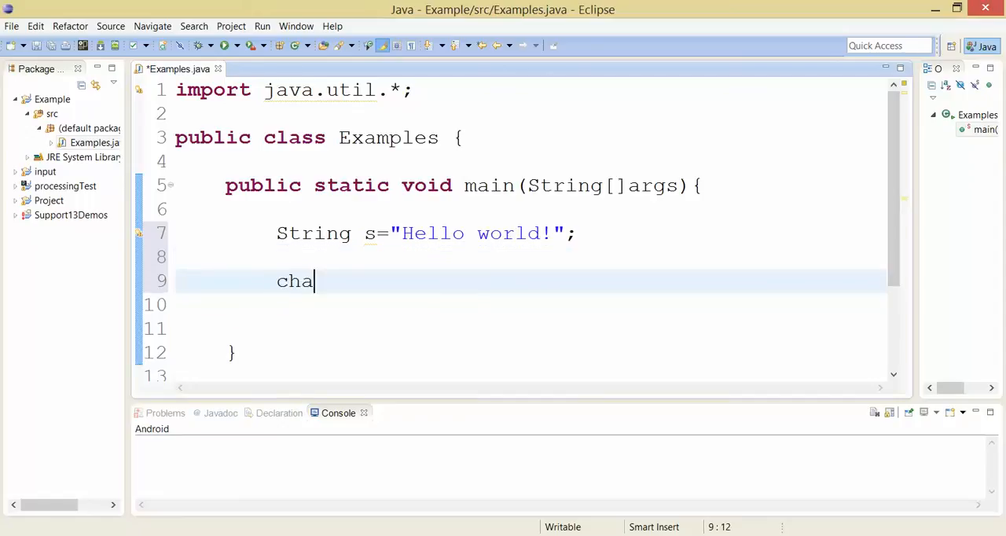
text(r c=)
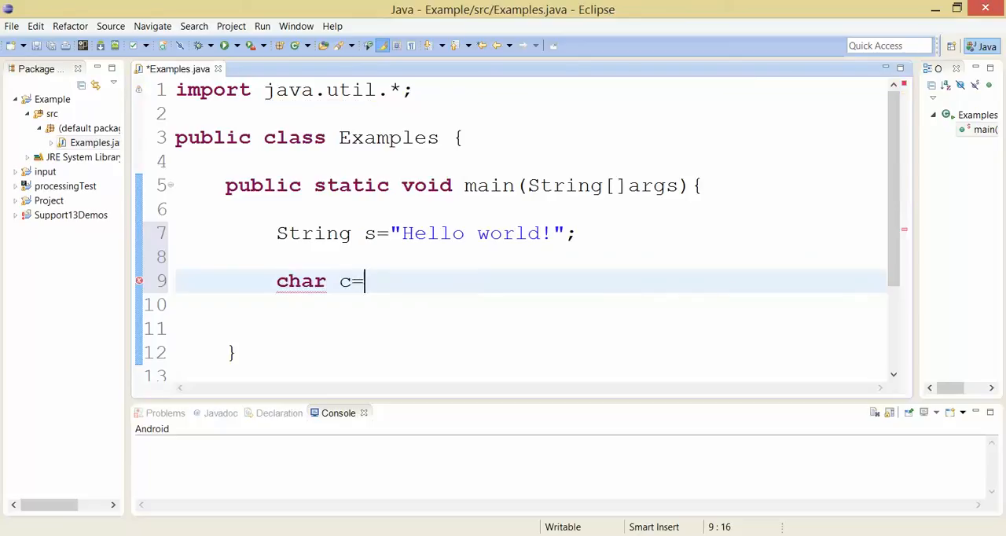
text(s.charAt(arg0)
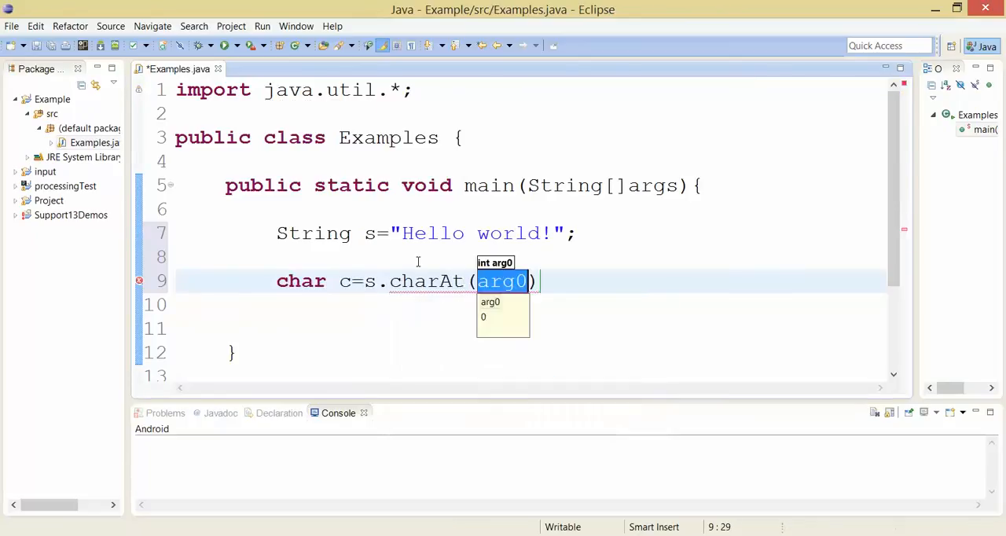
text(0)
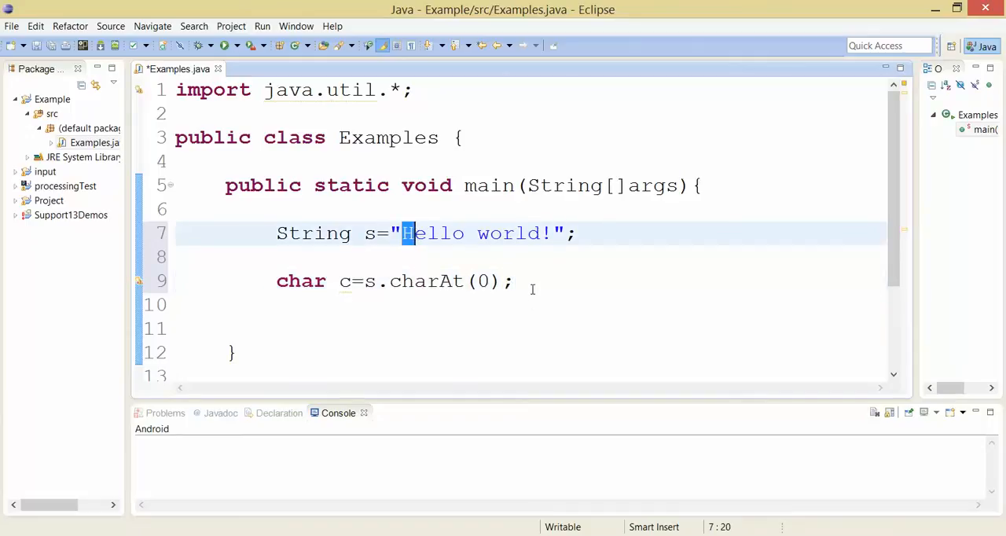
click(513, 281)
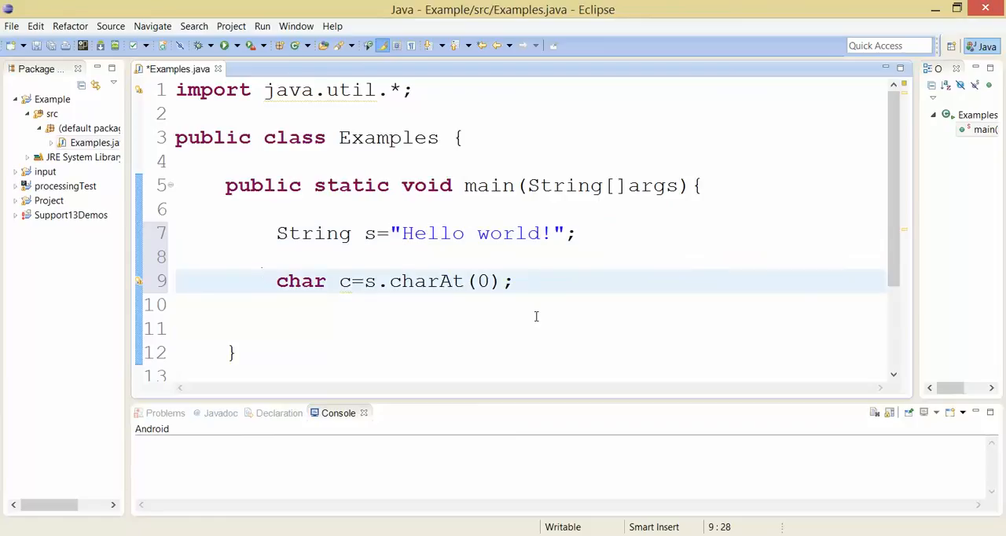
text(')
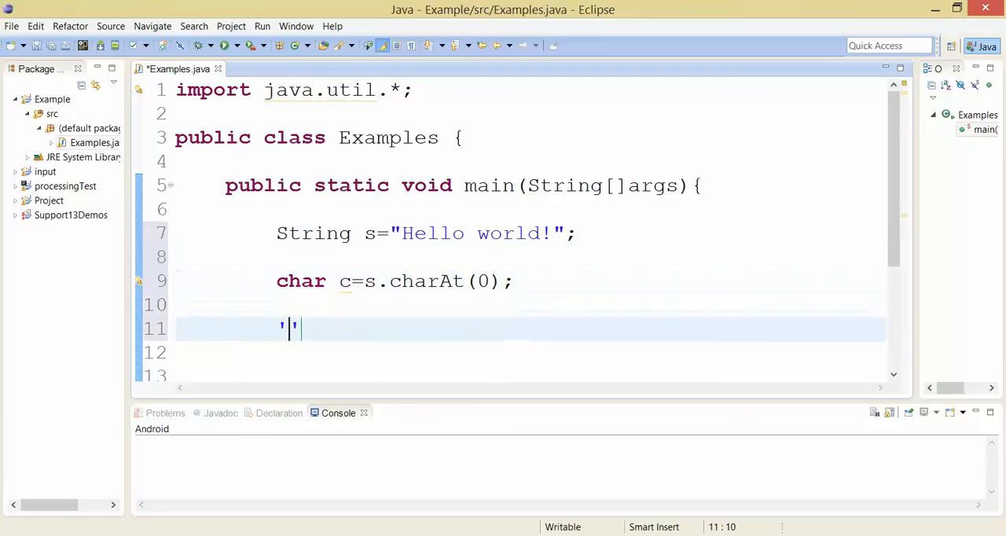
Add System.out.println(c); on the next line to print the character
text(System)
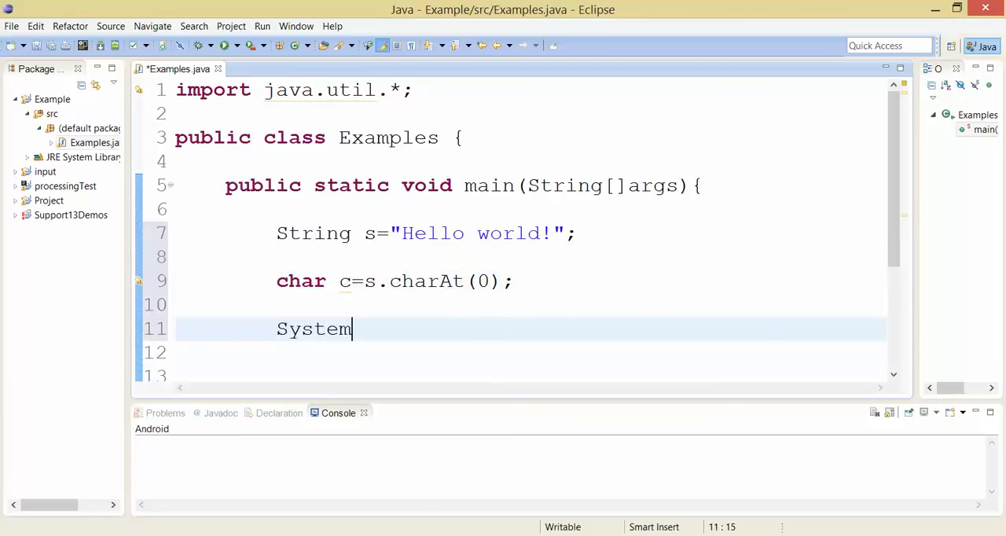
text(.out.printl)
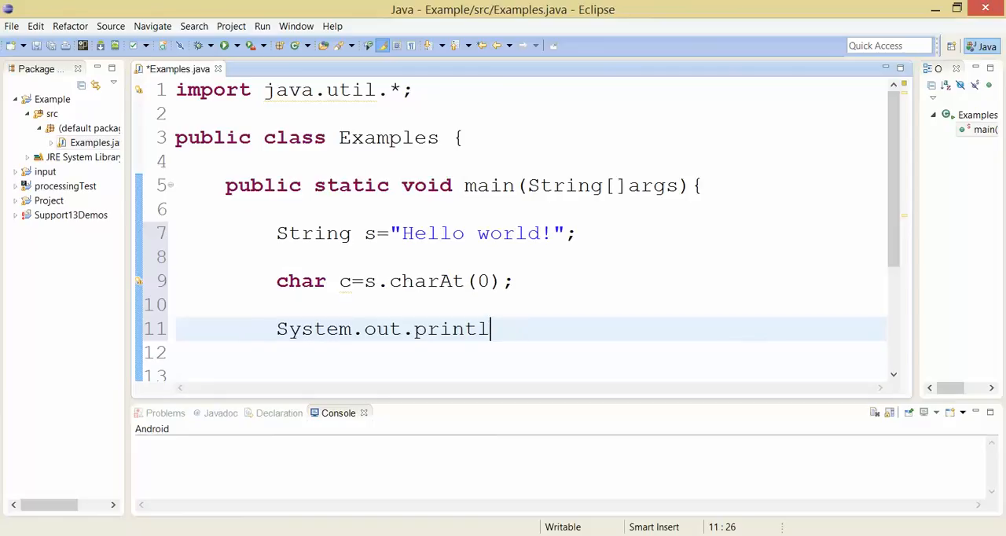
text(n(c);)
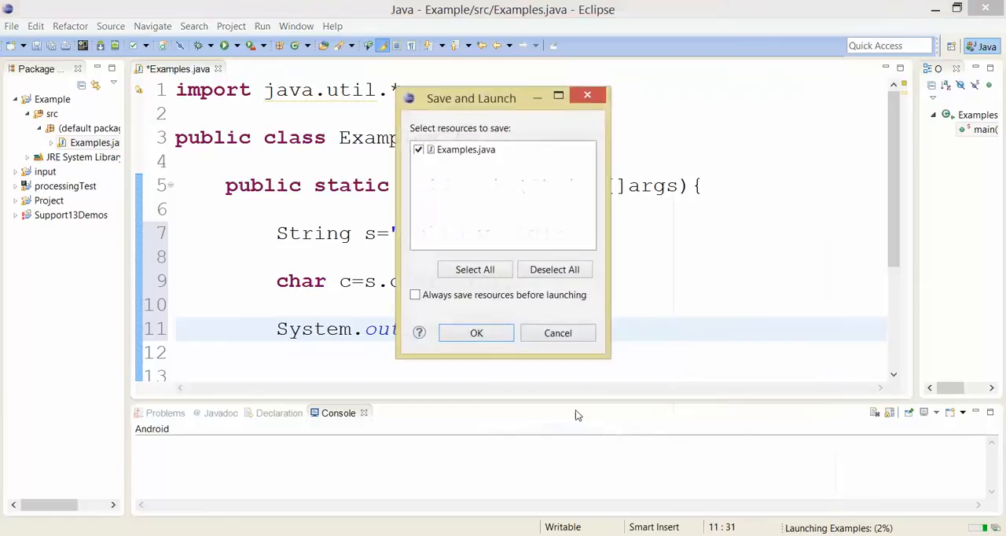
Confirm Save and Launch so Examples.java runs and prints H in the console
click(476, 333)
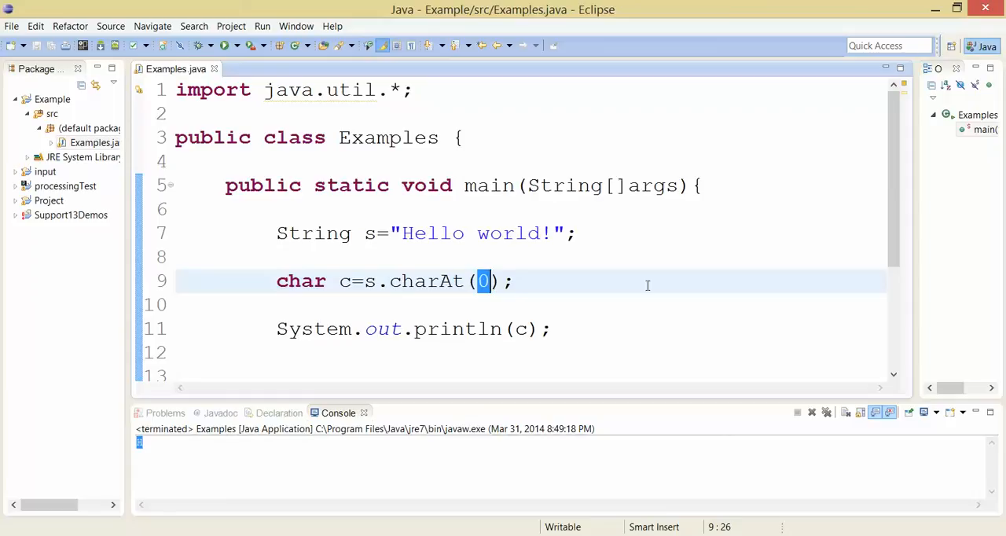
mouse_move(339, 291)
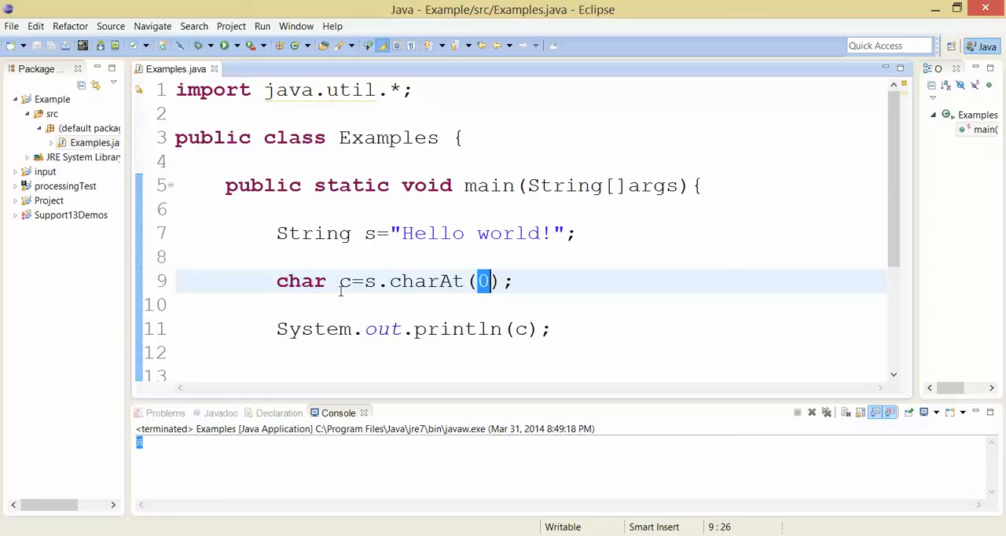
Replace the char c line with for(int i=0; i<s.length(); i++) printing s.charAt(i)
click(288, 282)
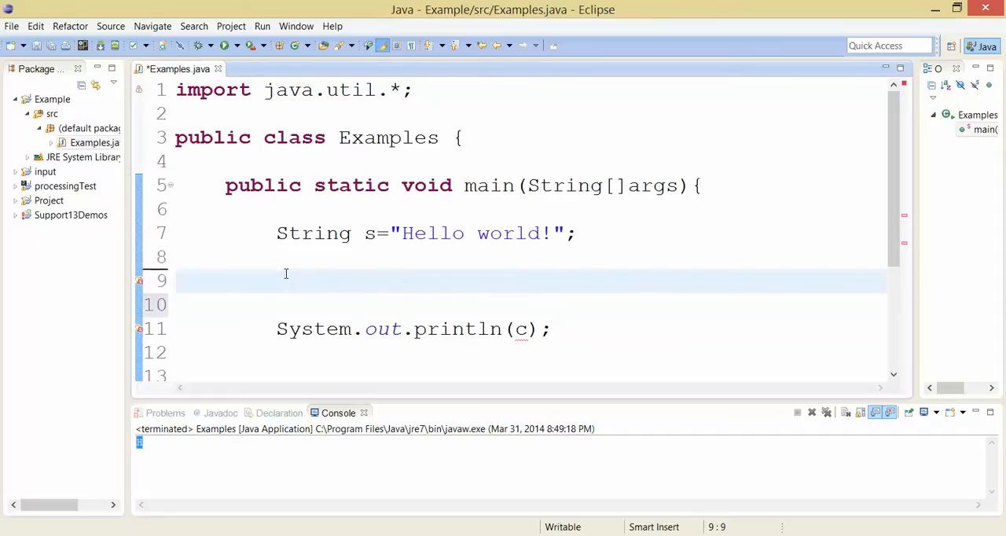
text(for(int i=0; i)
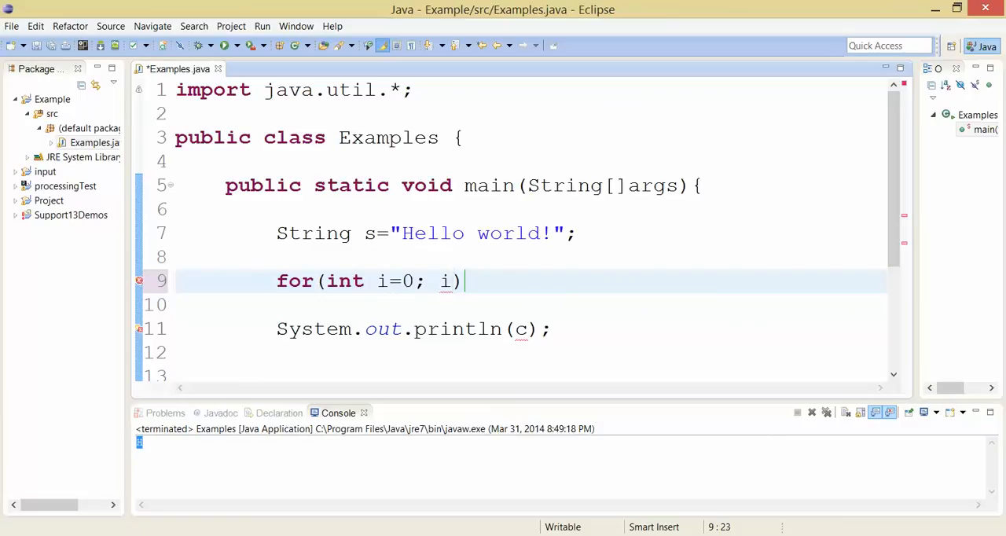
text(<s.length()
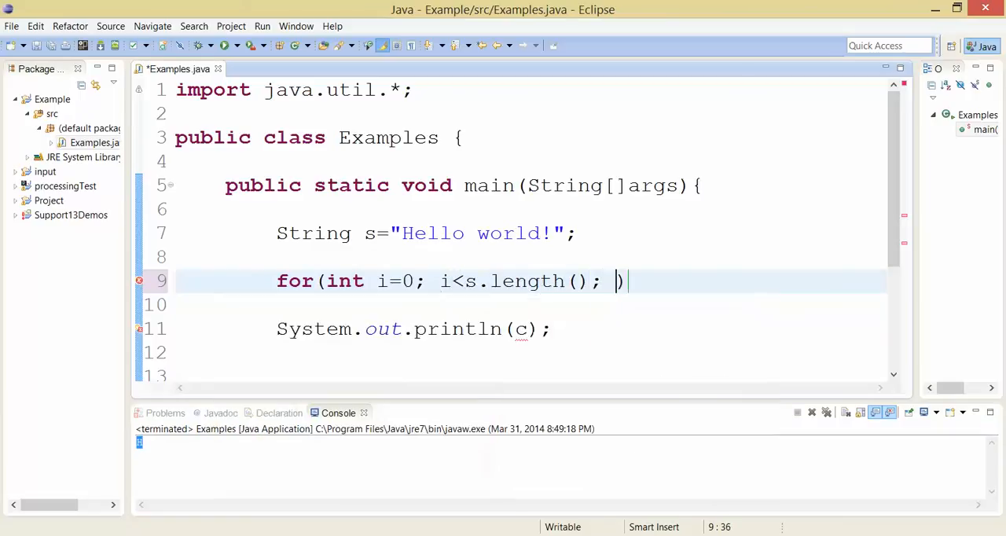
text(i++)
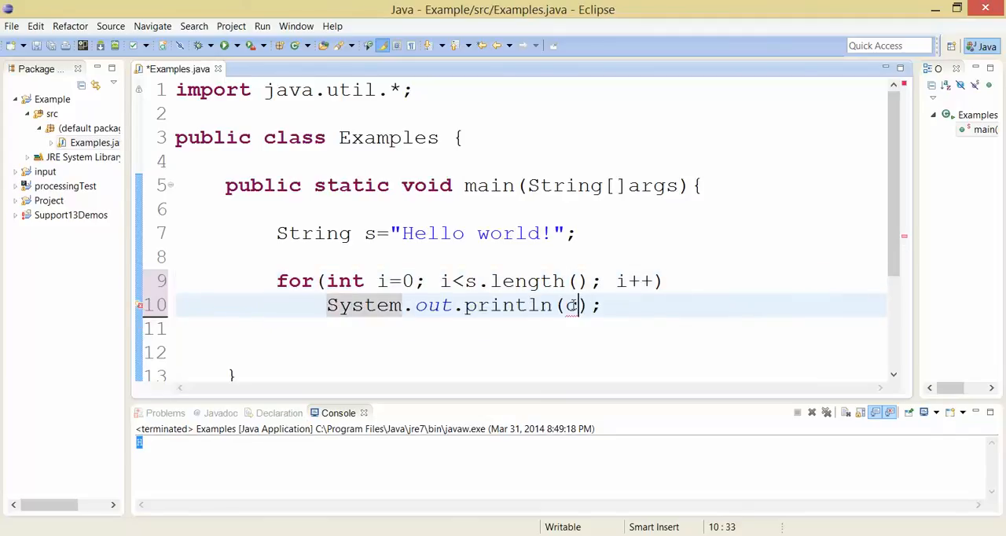
key(BackSpace)
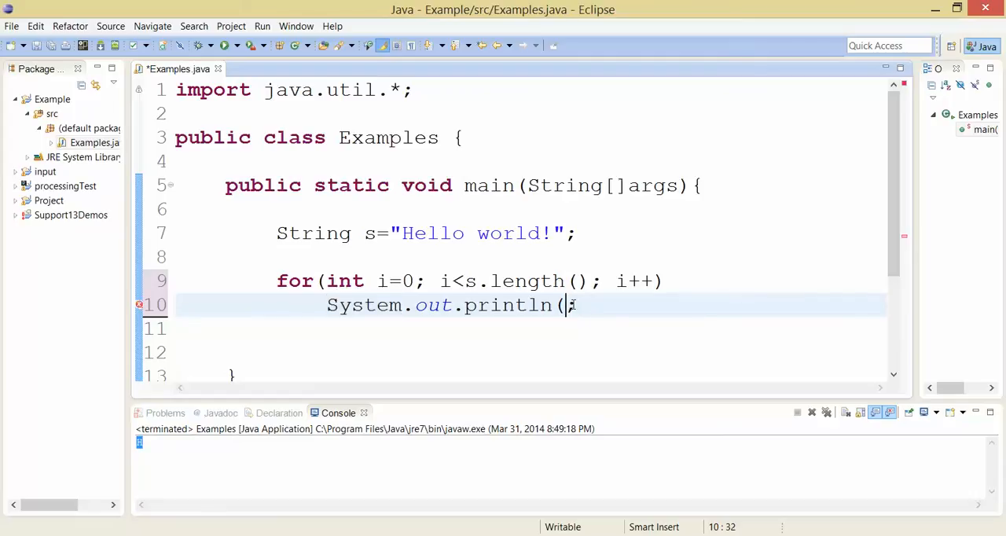
text(s.charAt(i)))
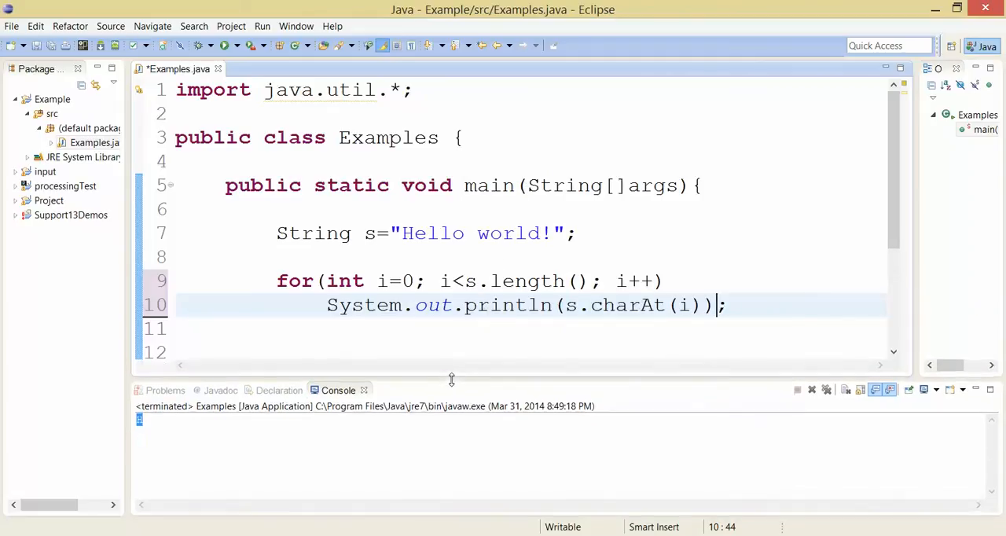
Run As Java Application with Save and Launch, printing Hello world! one character per line
right_click(432, 305)
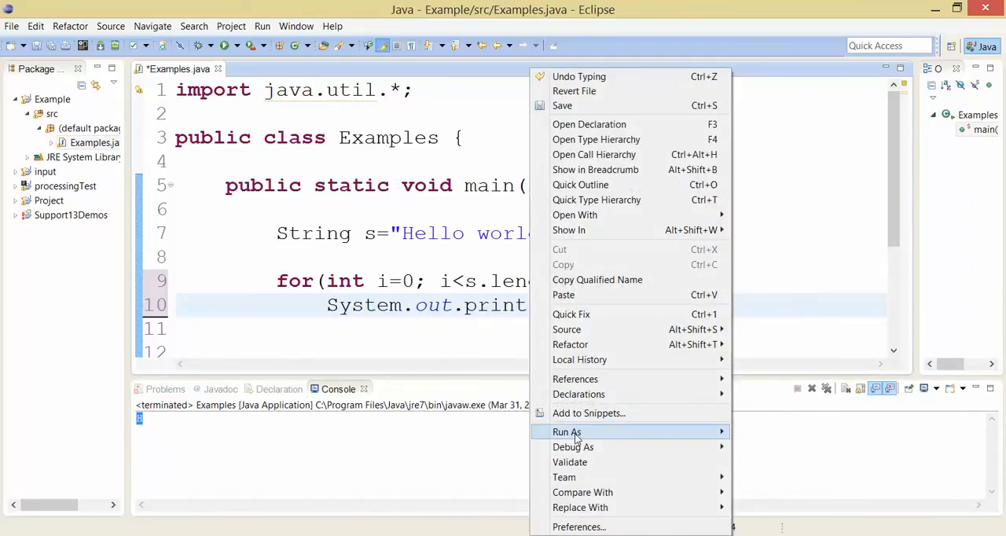
click(566, 431)
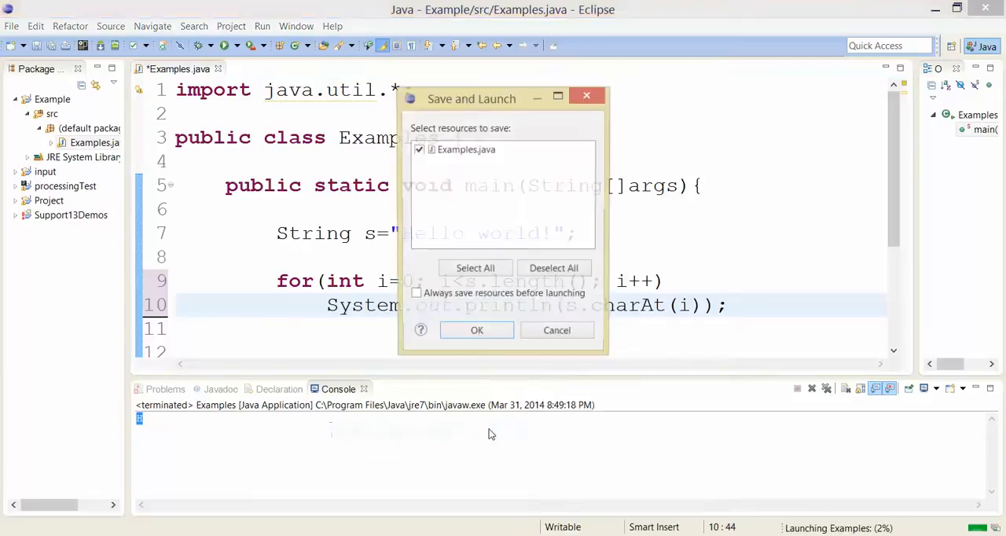
click(477, 330)
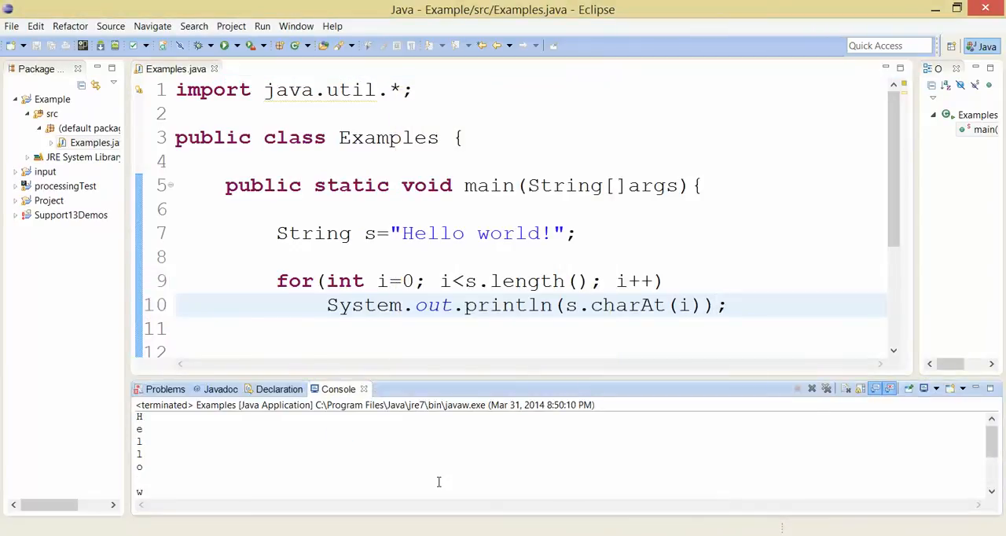
scroll(down, 3)
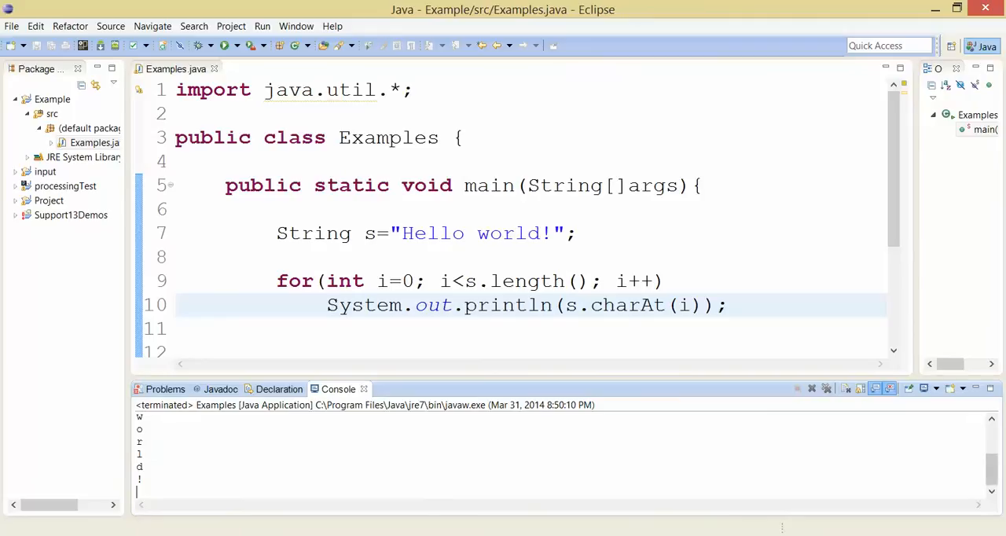